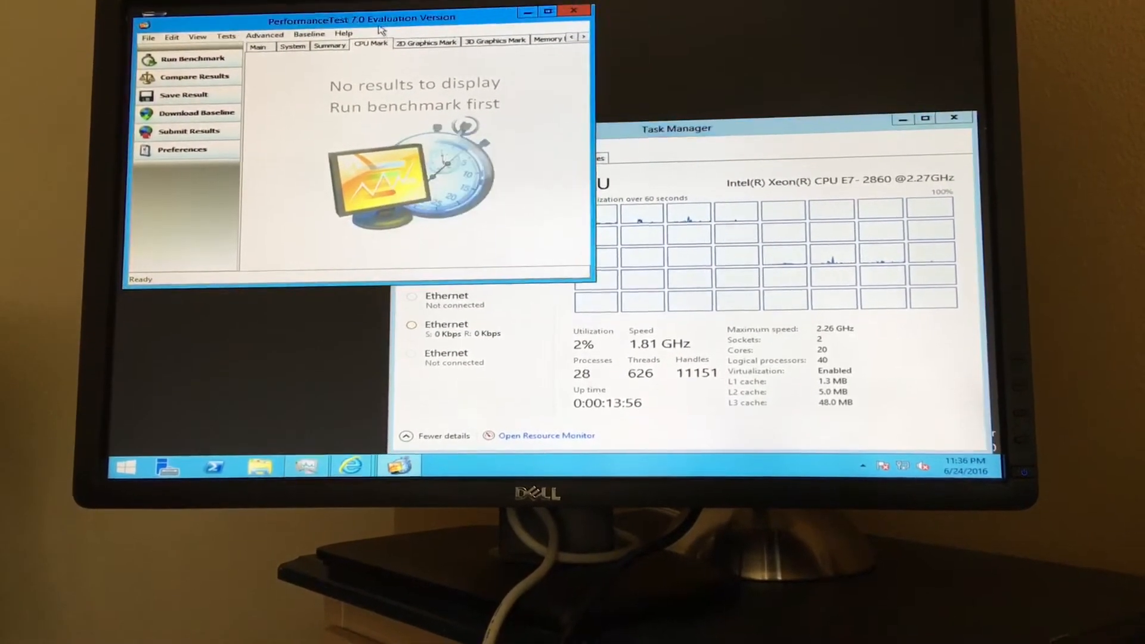
# Open the Tests menu to reveal the CPU test submenu.
pyautogui.click(226, 35)
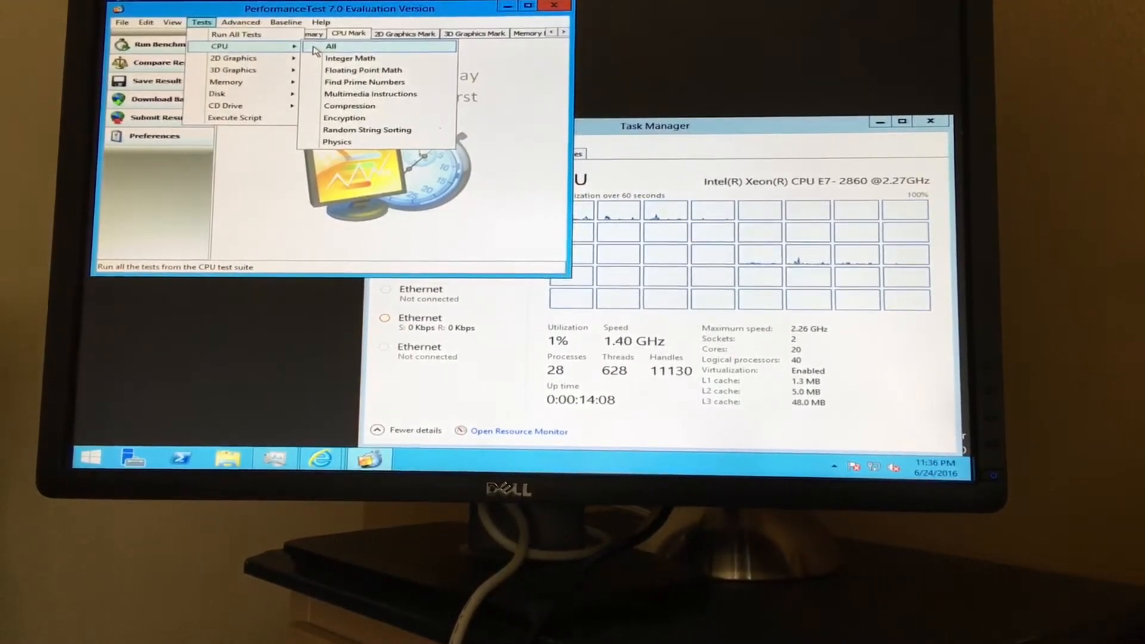
# Run Tests > CPU > All, producing a CPU Mark of about 23,288.
pyautogui.click(350, 57)
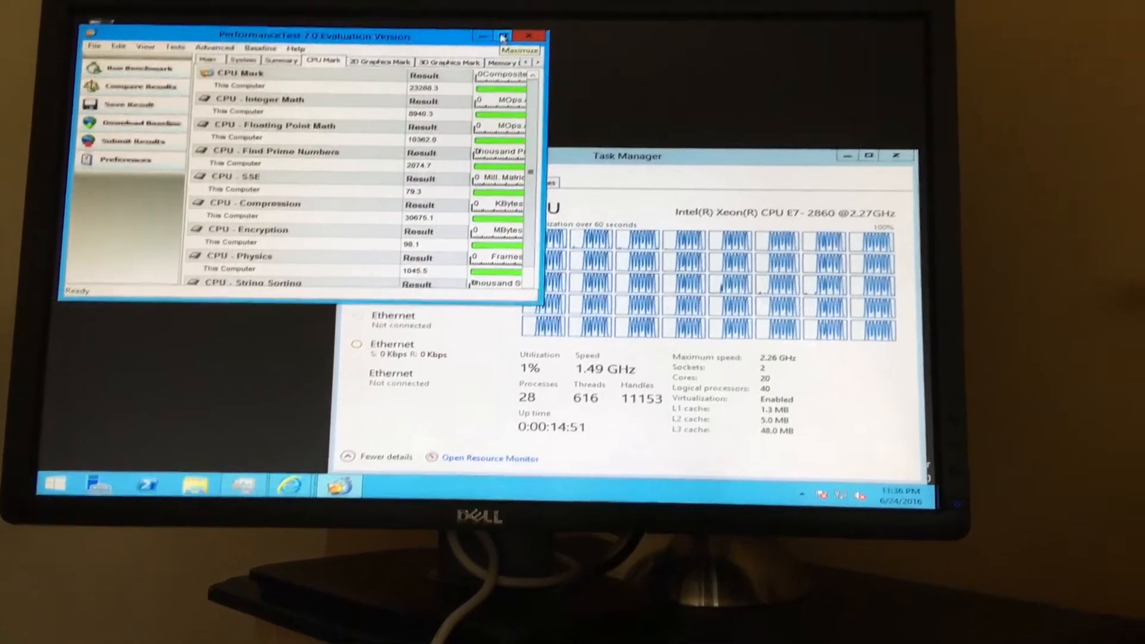
# Maximize PerformanceTest and display the Main system overview diagram.
pyautogui.click(504, 36)
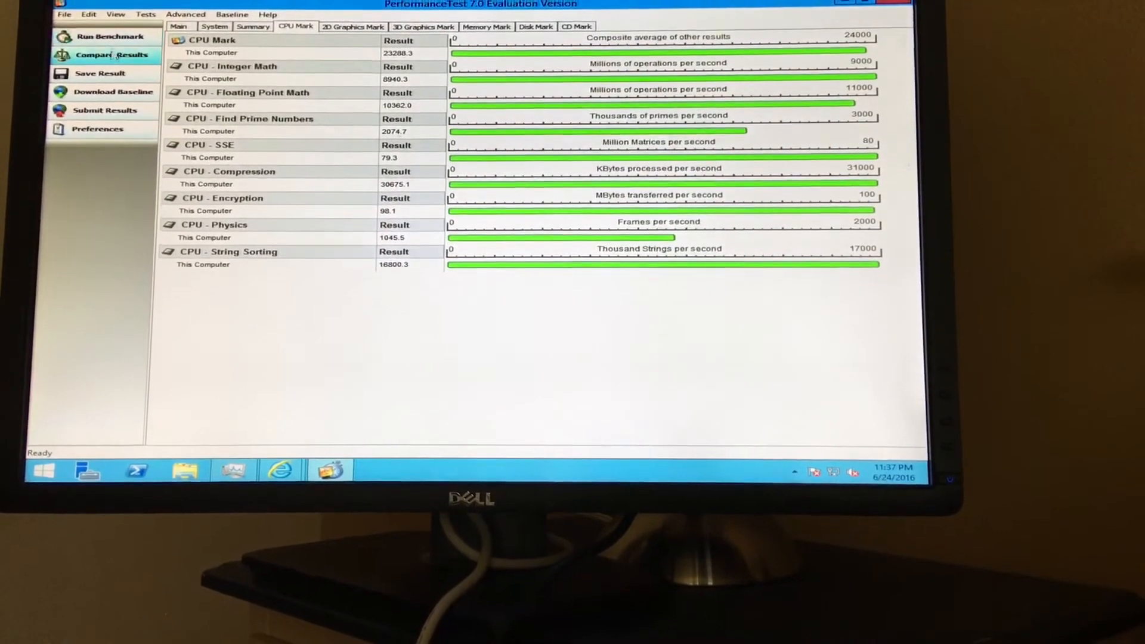
pyautogui.click(110, 55)
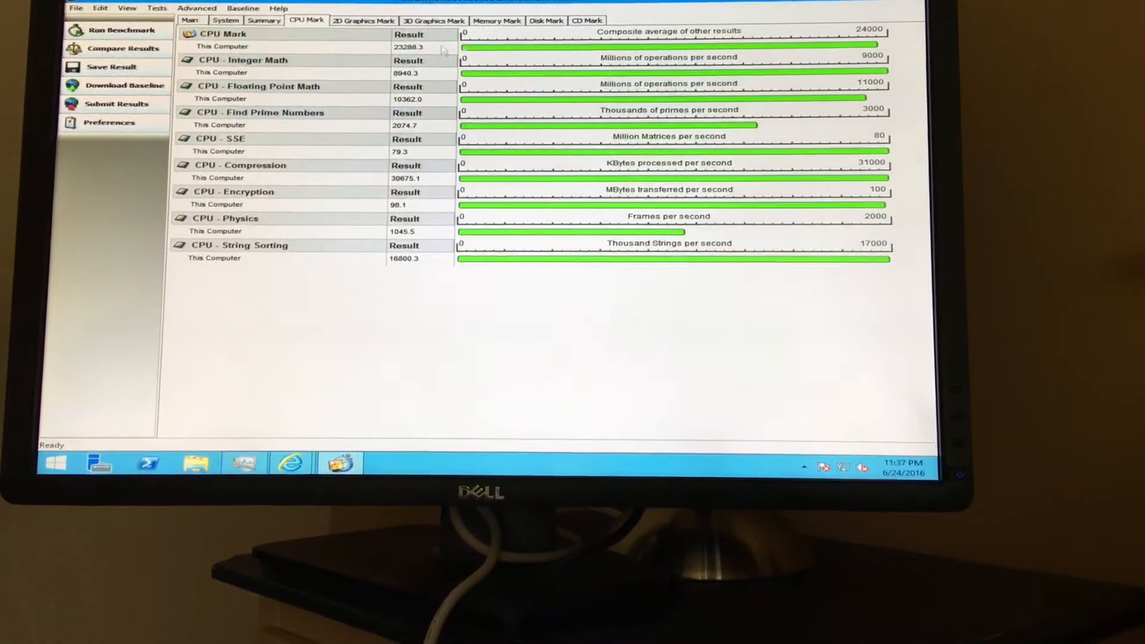
pyautogui.click(182, 31)
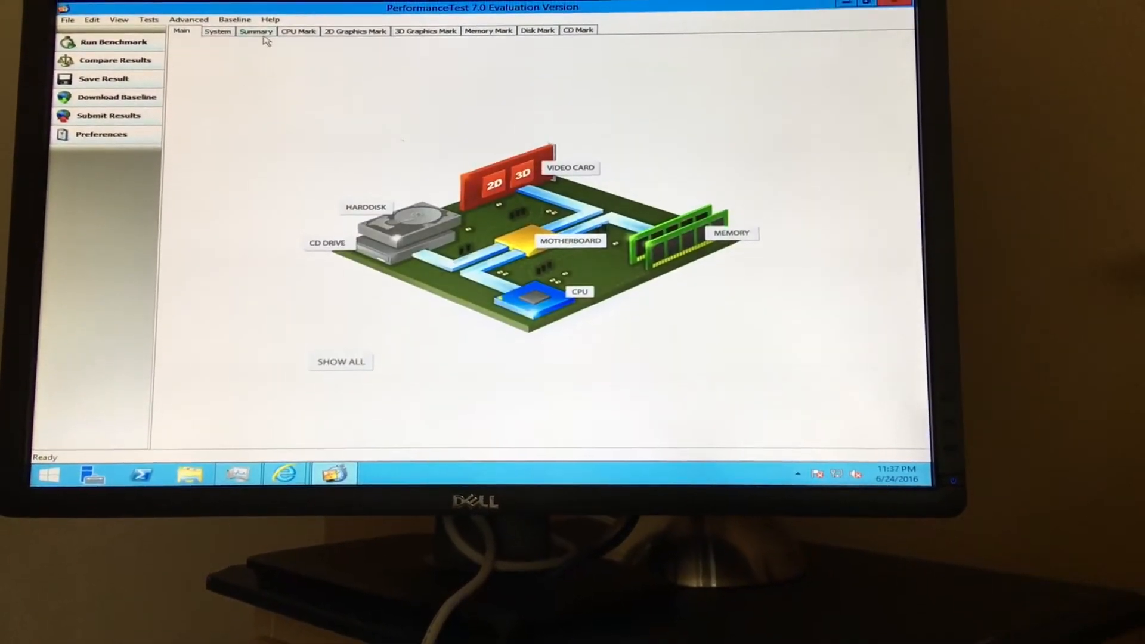
# Bring up Internet Explorer showing cpubenchmark.net's High End CPUs chart.
pyautogui.click(297, 30)
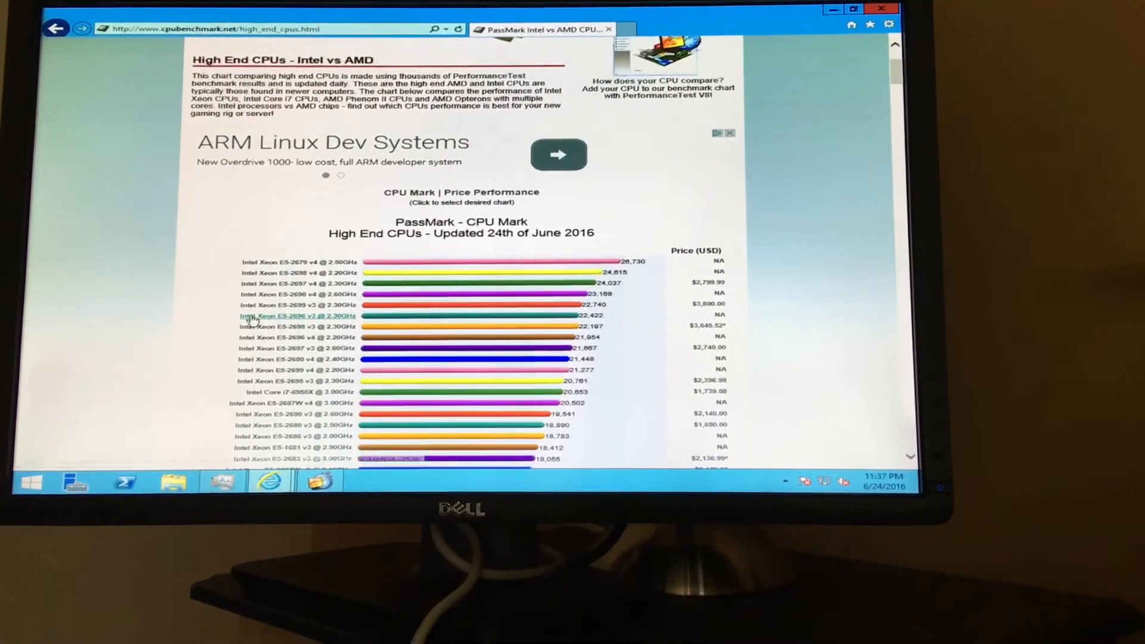
# Scroll down the High End CPUs chart to compare Xeon scores.
pyautogui.scroll(-3)
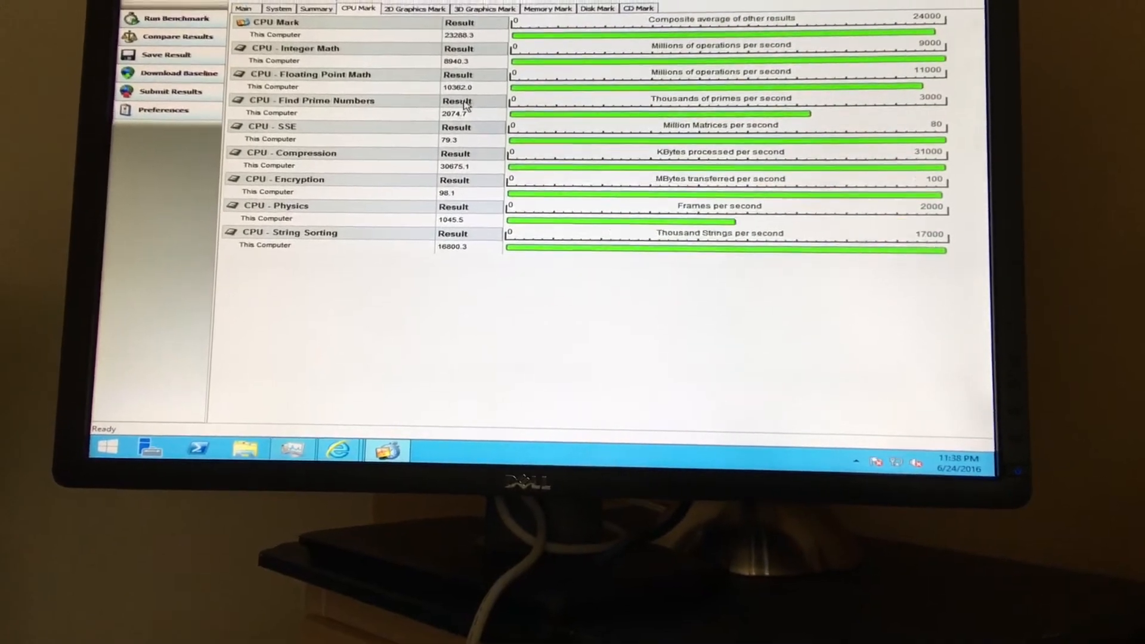
# Scroll to view This PC with Local Disk (C:), 117 GB free of 135 GB.
pyautogui.scroll(-3)
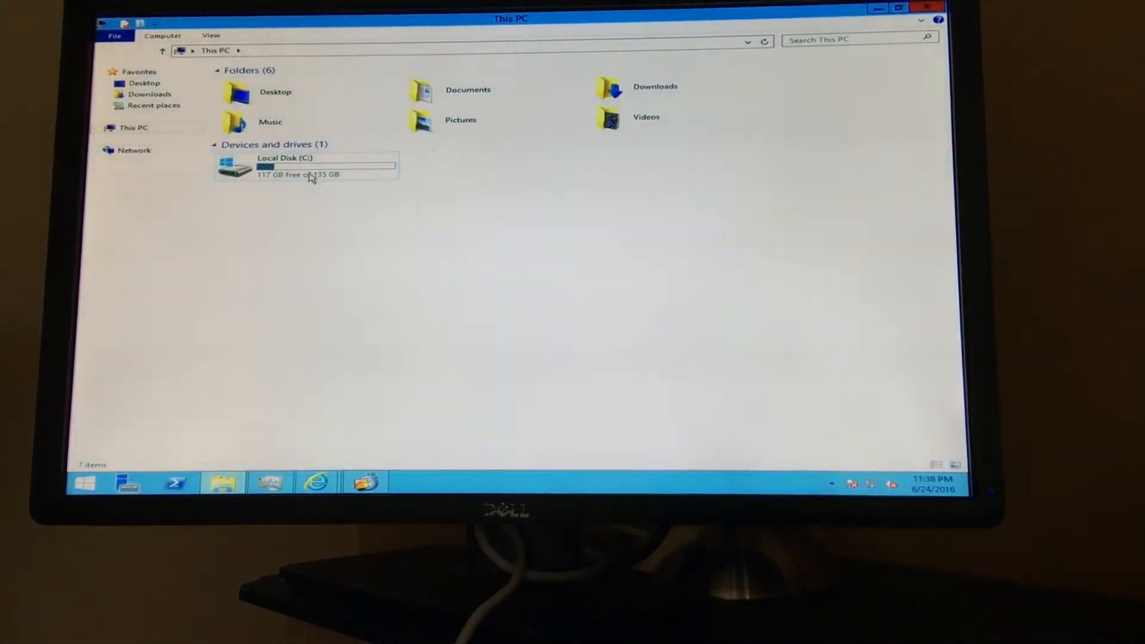
# Close the This PC window and Task Manager.
pyautogui.click(307, 169)
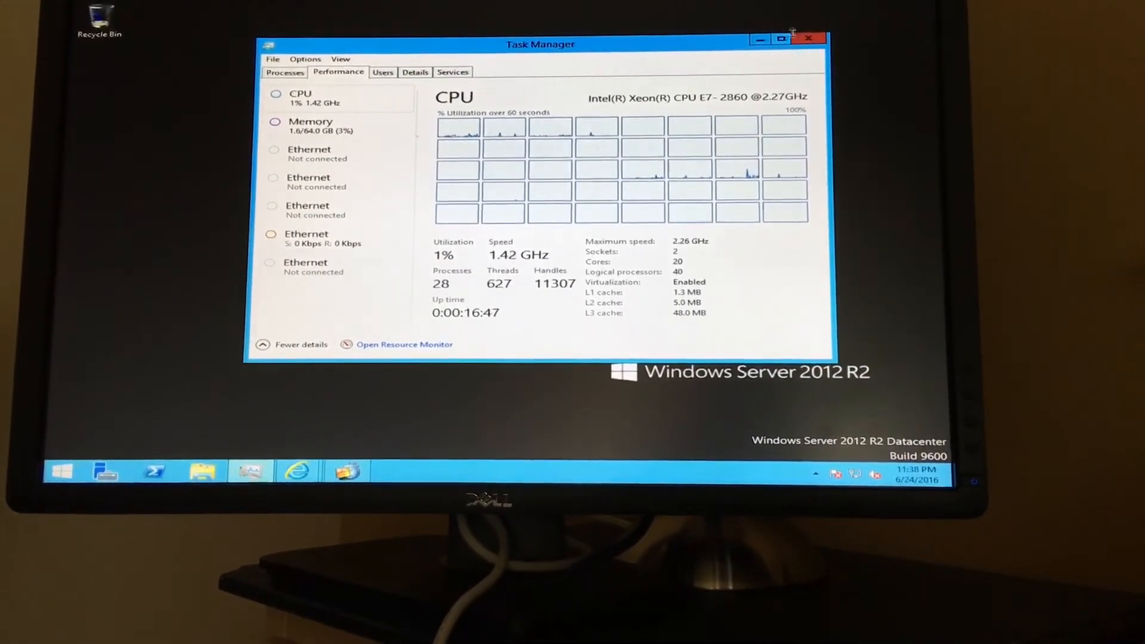
pyautogui.click(808, 39)
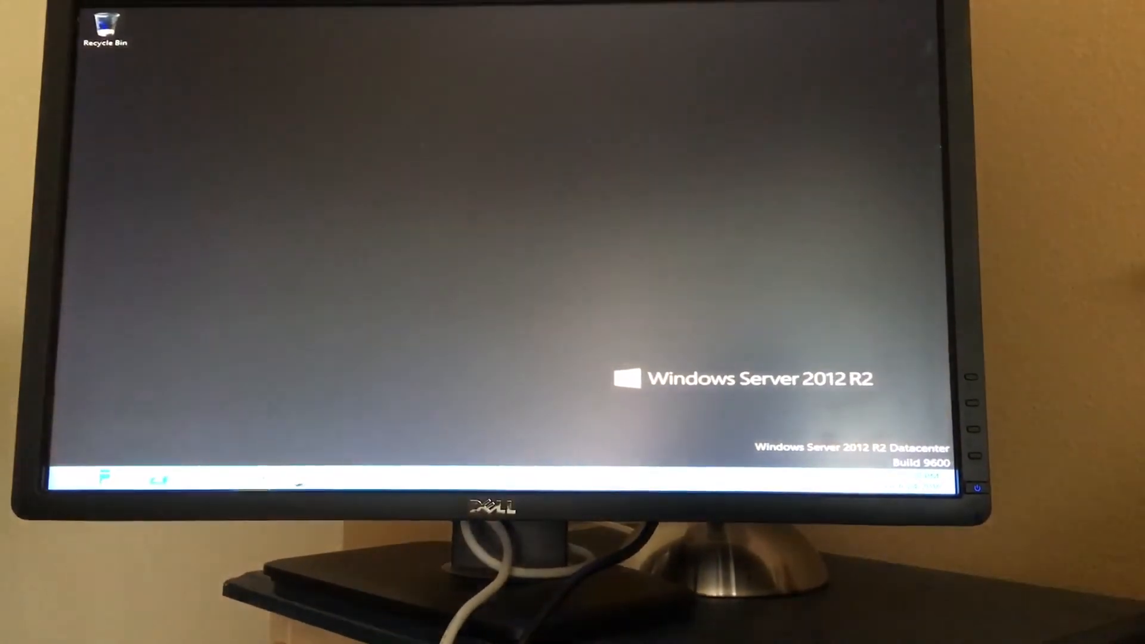